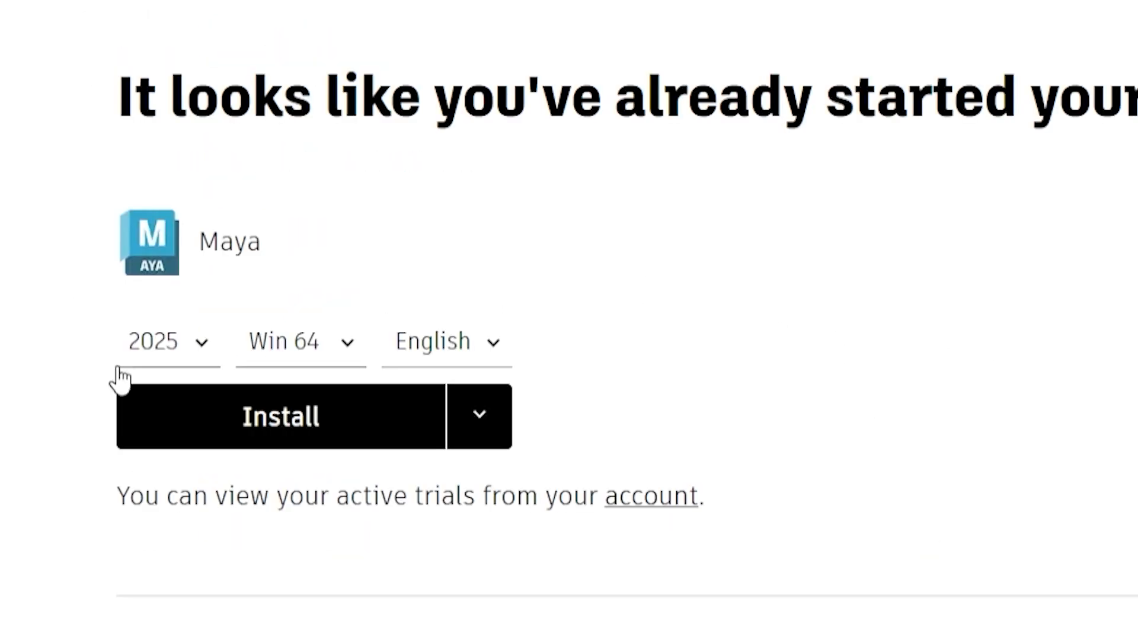
# Choose Maya 2025 for Windows 64-bit in English as the version to install.
pyautogui.click(280, 416)
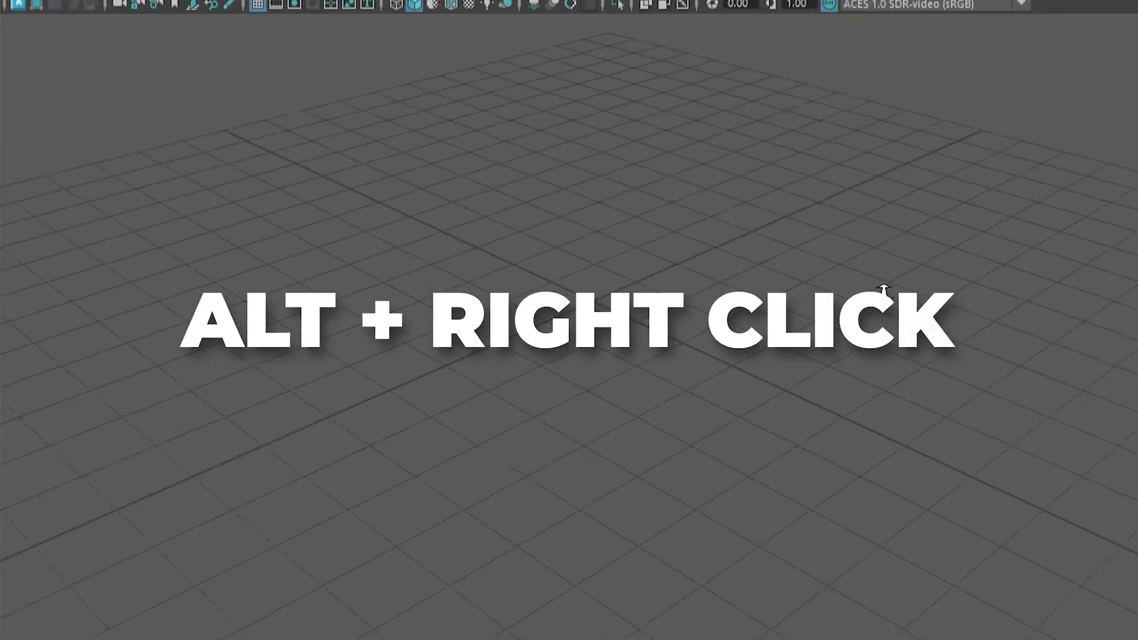
pyautogui.moveTo(885, 290); pyautogui.dragTo(639, 270)
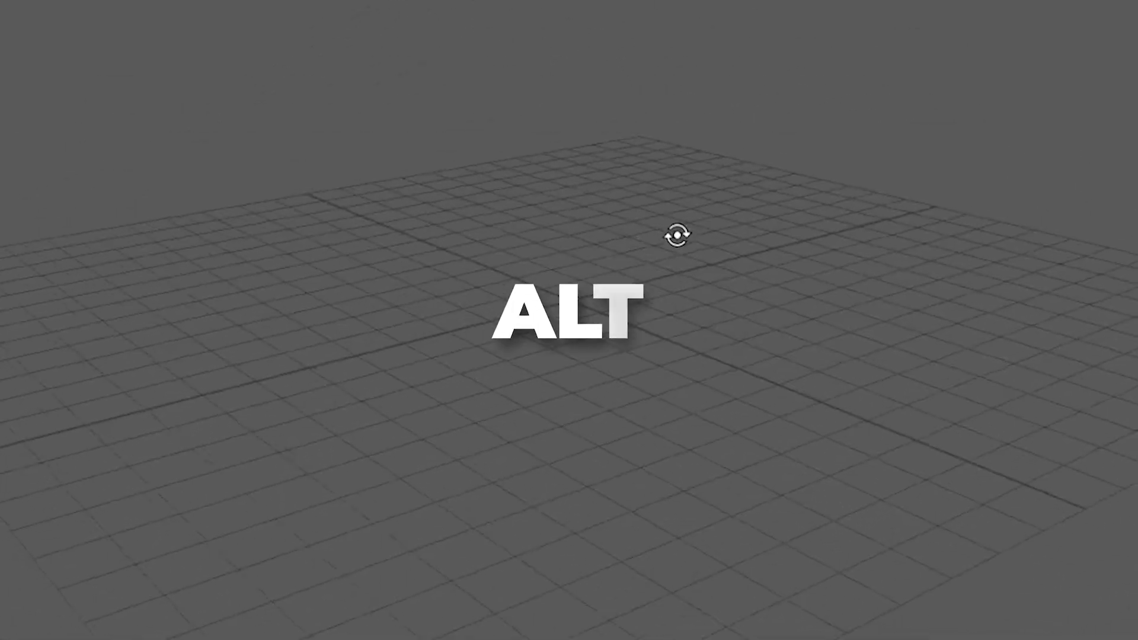
pyautogui.moveTo(675, 235); pyautogui.dragTo(847, 246)
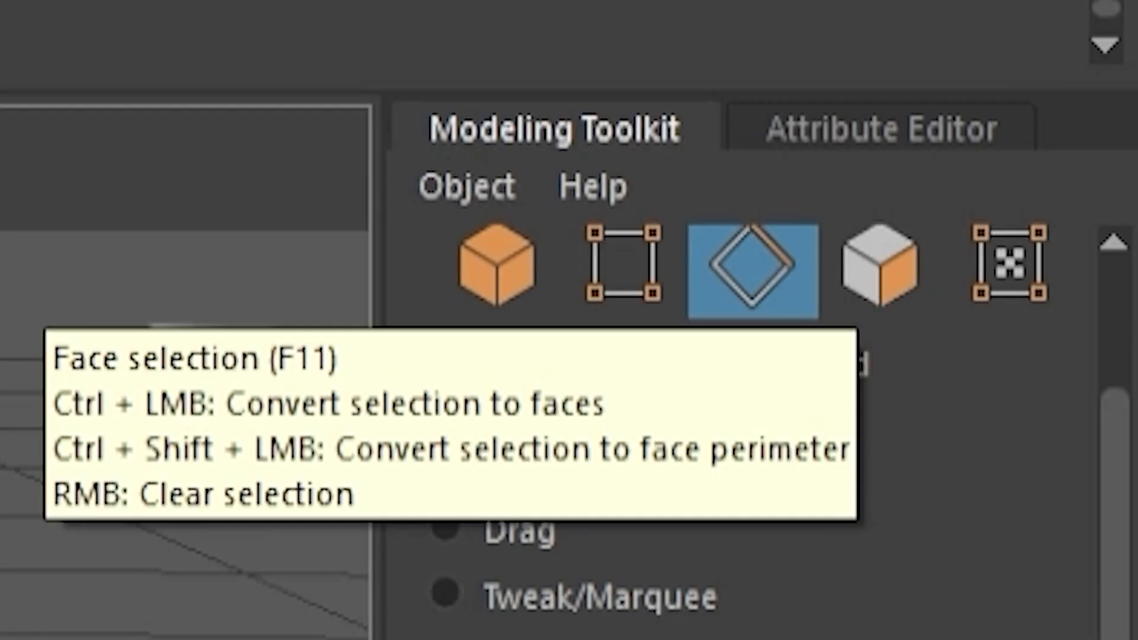
# Switch the Modeling Toolkit to Face selection mode (F11).
pyautogui.click(751, 265)
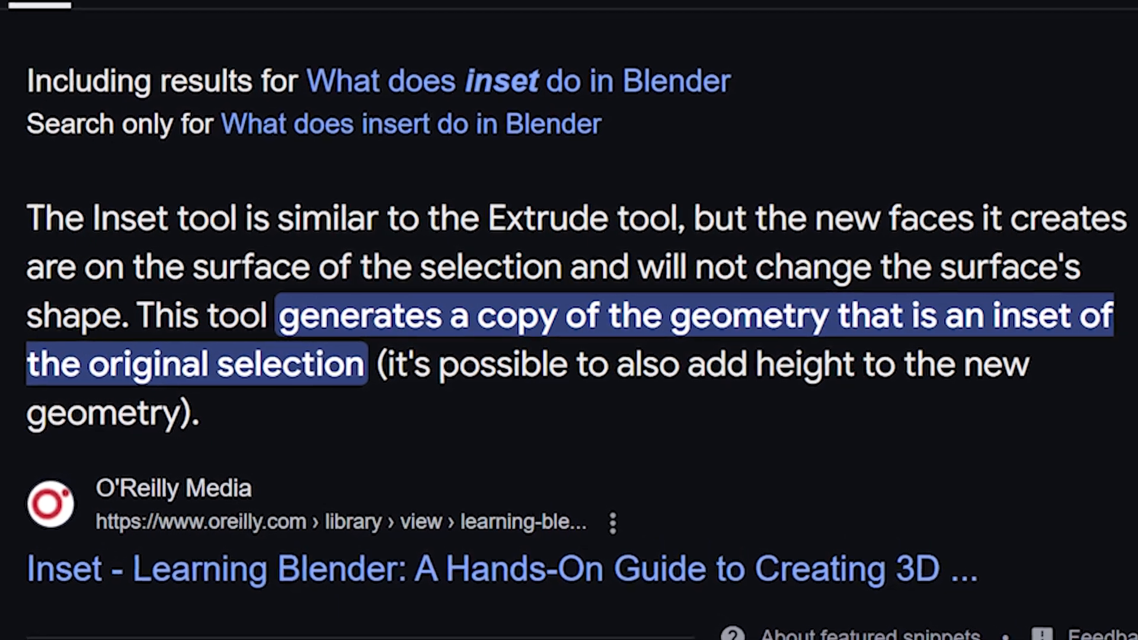
# Start a Google search for 'what does inset do' from the browser bar.
pyautogui.click(419, 25)
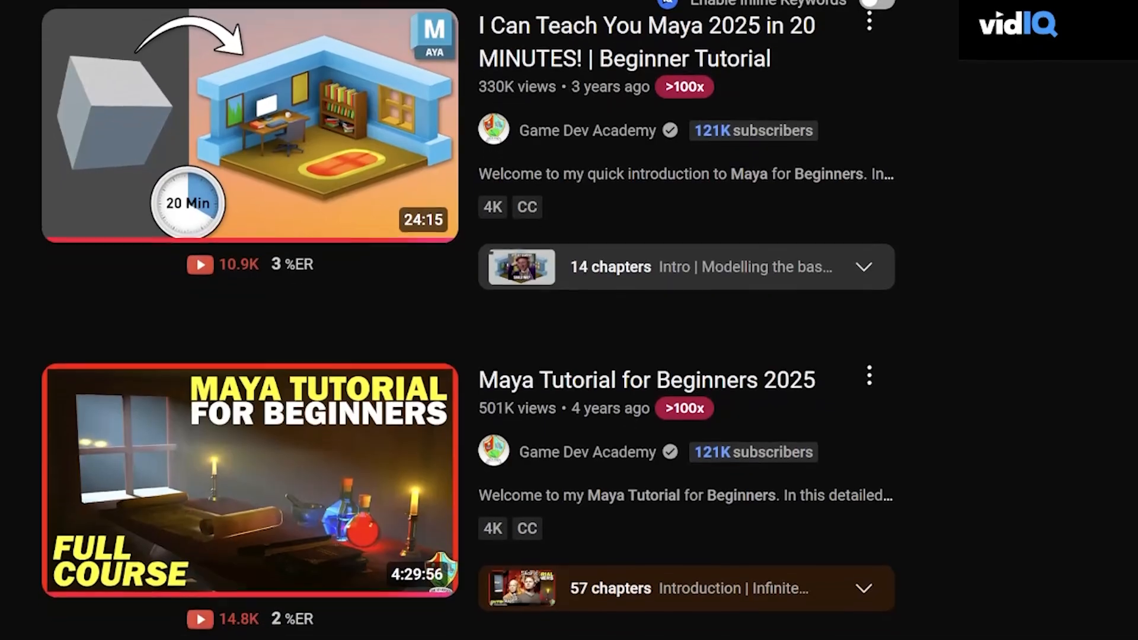
# Browse the YouTube results and open 'I Can Teach You Maya 2025 in 20 MINUTES!'.
pyautogui.scroll(-3)
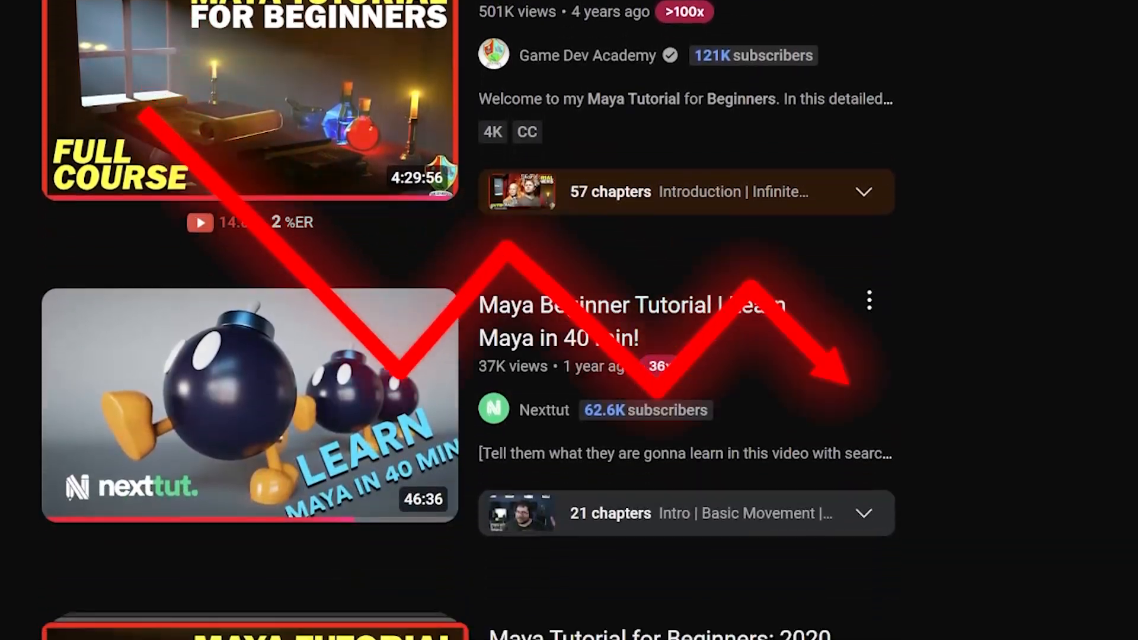
pyautogui.scroll(-3)
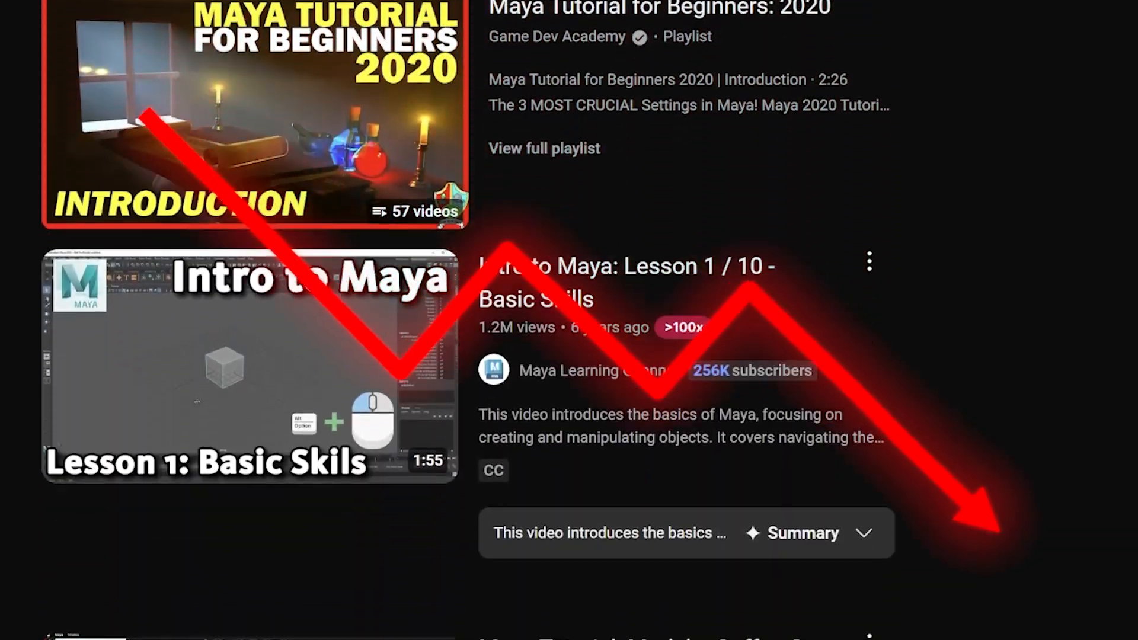
pyautogui.scroll(-3)
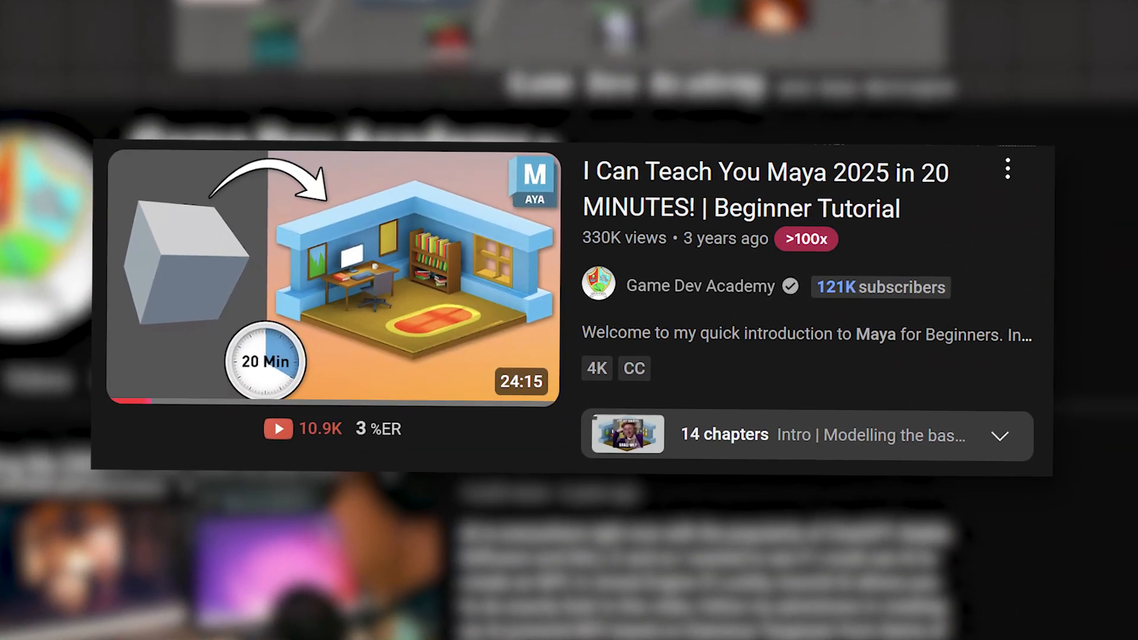
pyautogui.click(332, 280)
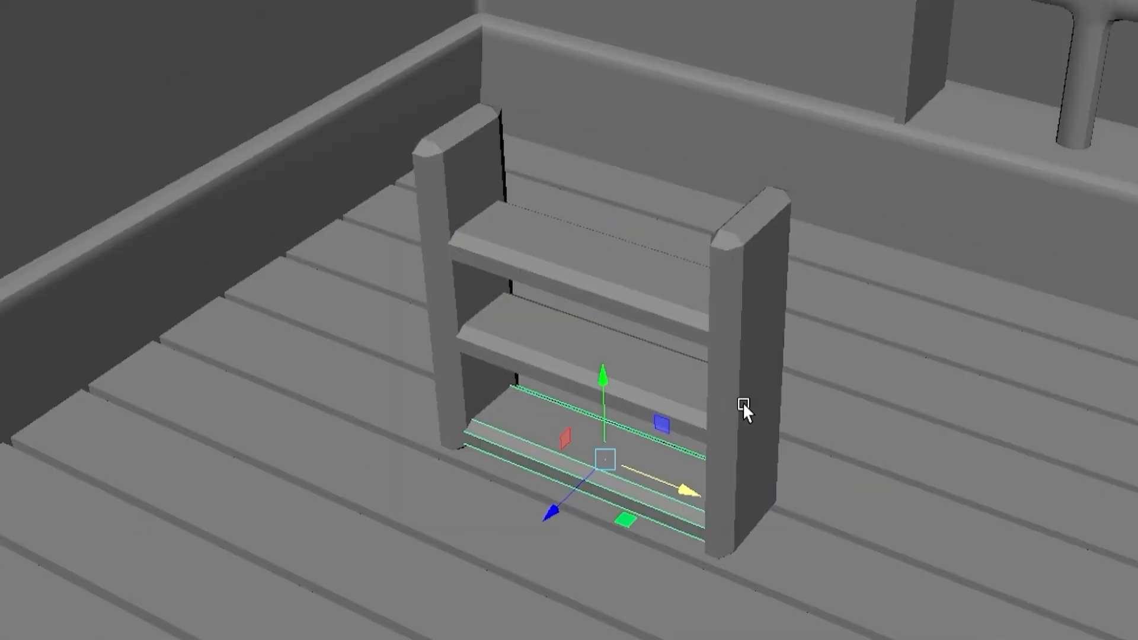
# Select the bookshelf's bottom shelf edge loop so the Move gizmo appears.
pyautogui.click(523, 58)
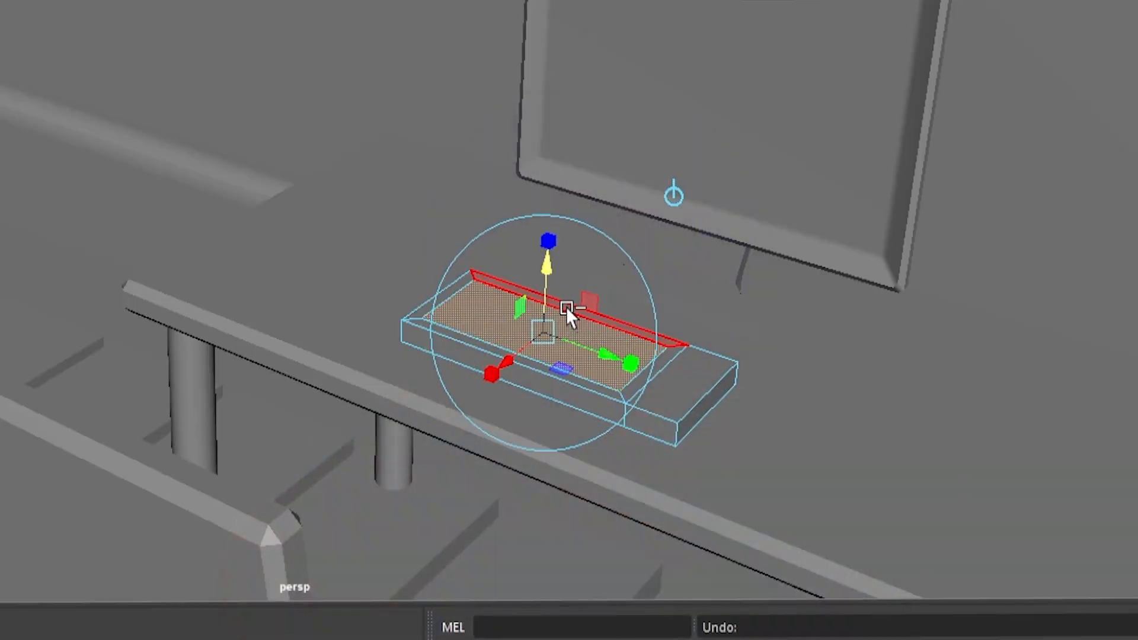
# Tilt the keyboard's extruded top faces with the manipulator to form the raised key section.
pyautogui.moveTo(567, 312); pyautogui.dragTo(707, 523)
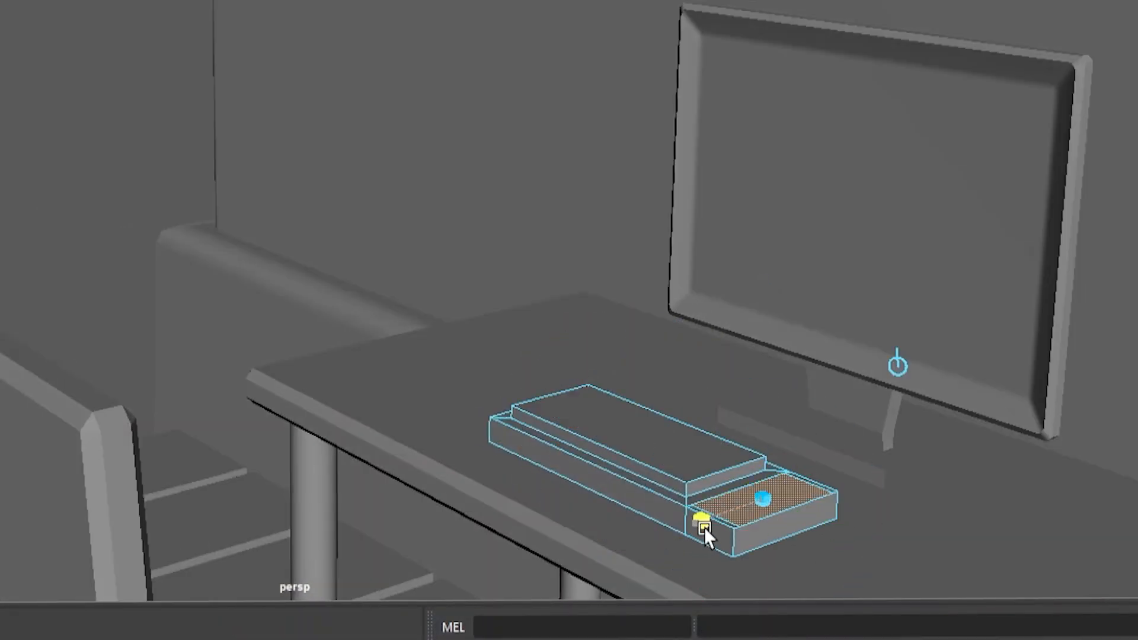